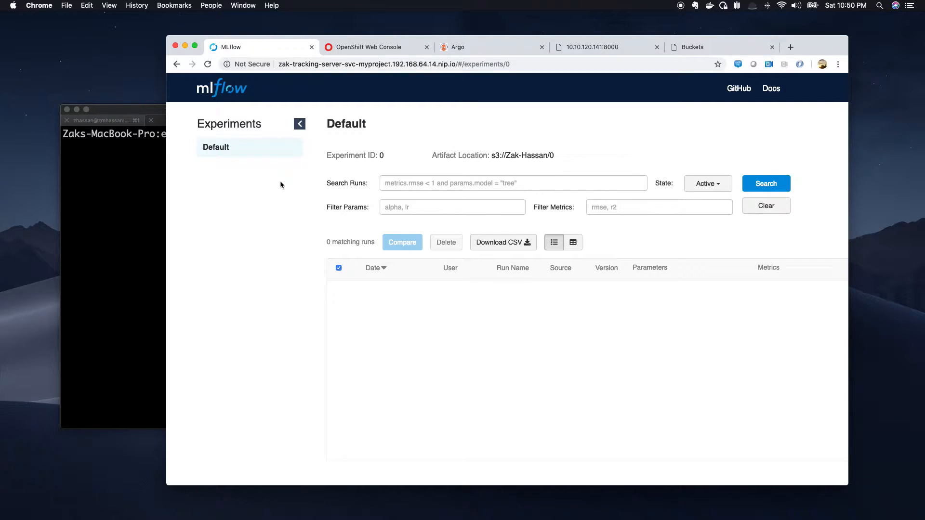
Run 'oc delete wf --all' in the terminal so a fresh mlflow-sample workflow starts in Argo.
click(472, 47)
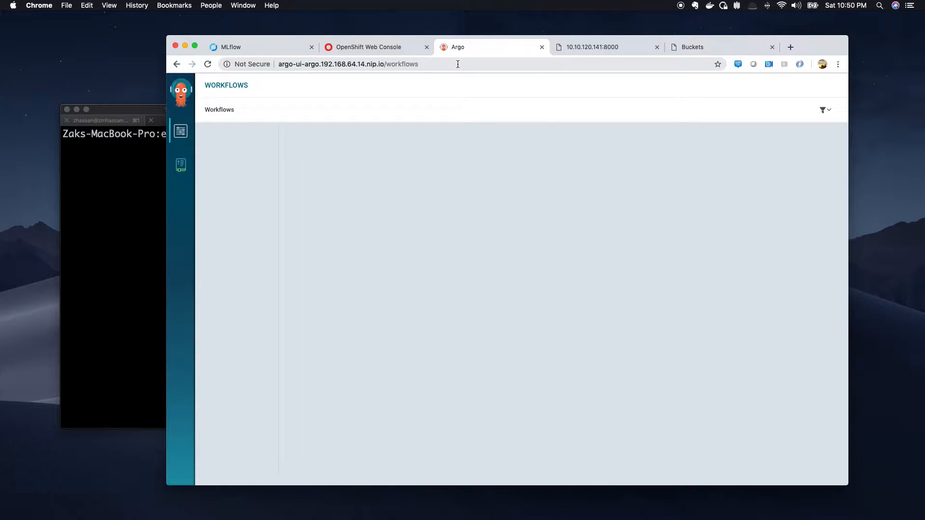
click(591, 46)
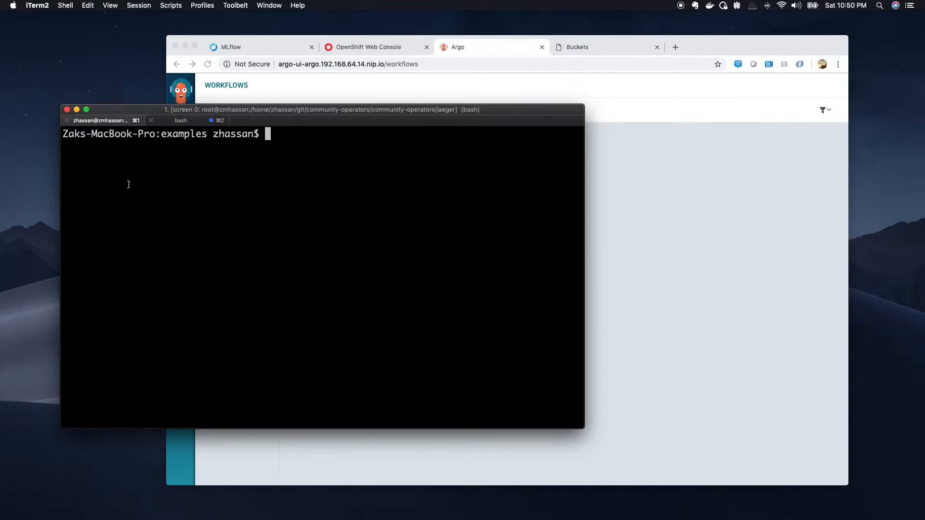
text(oc delete wf --all)
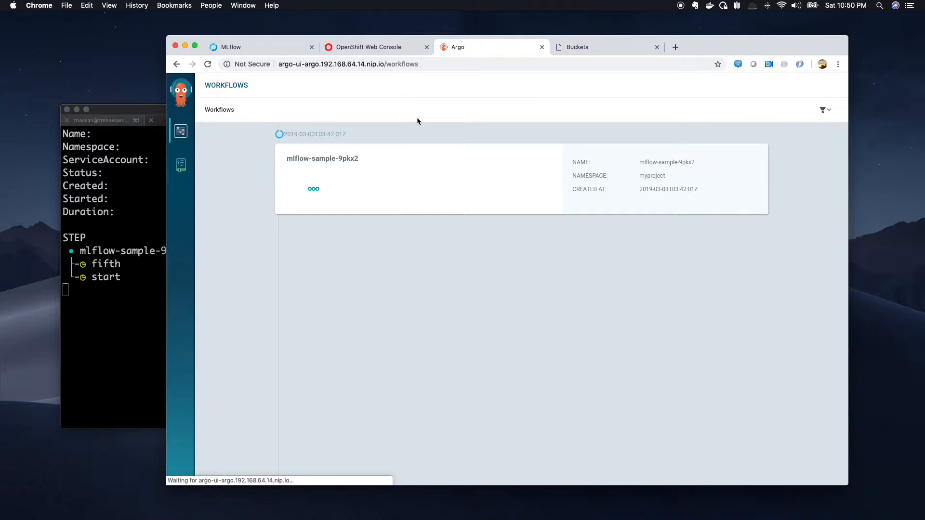
View the mlflow-sample-9pkx2 graph and the fifth step's summary with alpha 0.2, ratio 0.1.
click(321, 158)
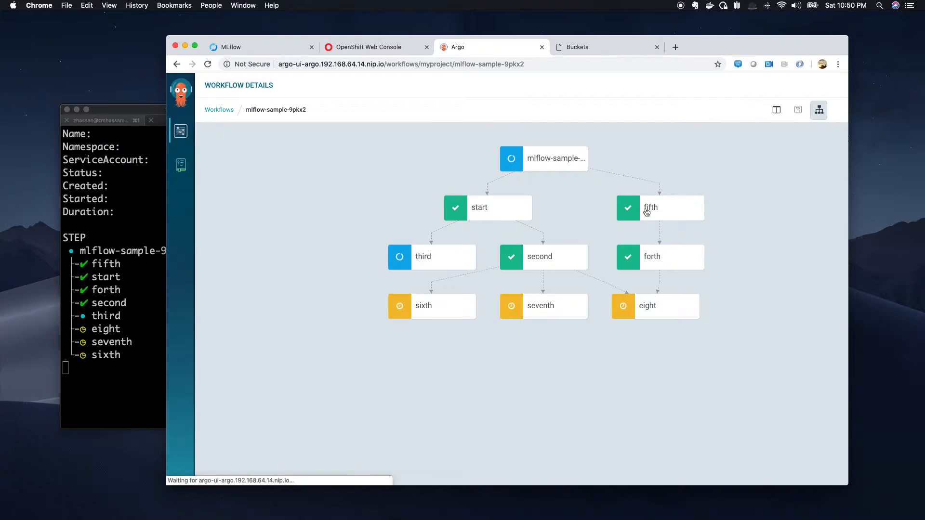
click(659, 208)
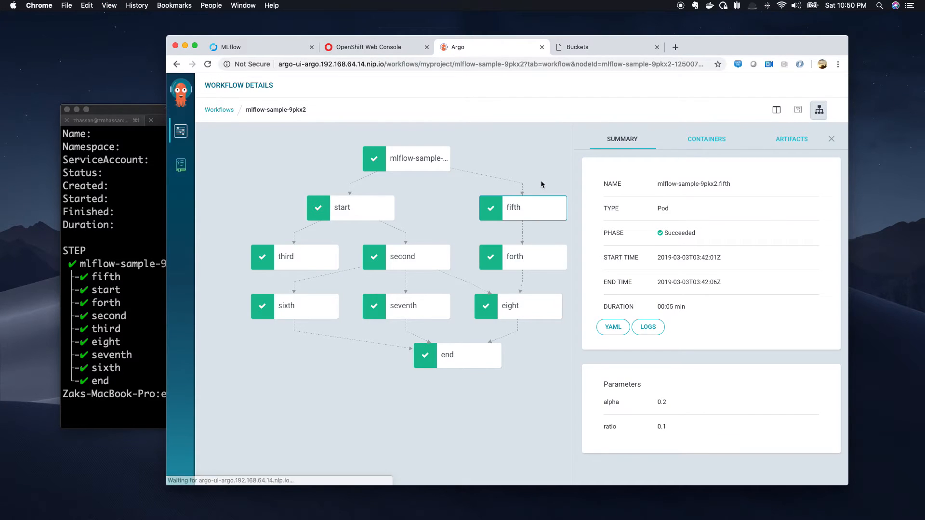
Review the forth, start and eight steps' alpha and ratio parameters, then return to MLflow.
click(522, 257)
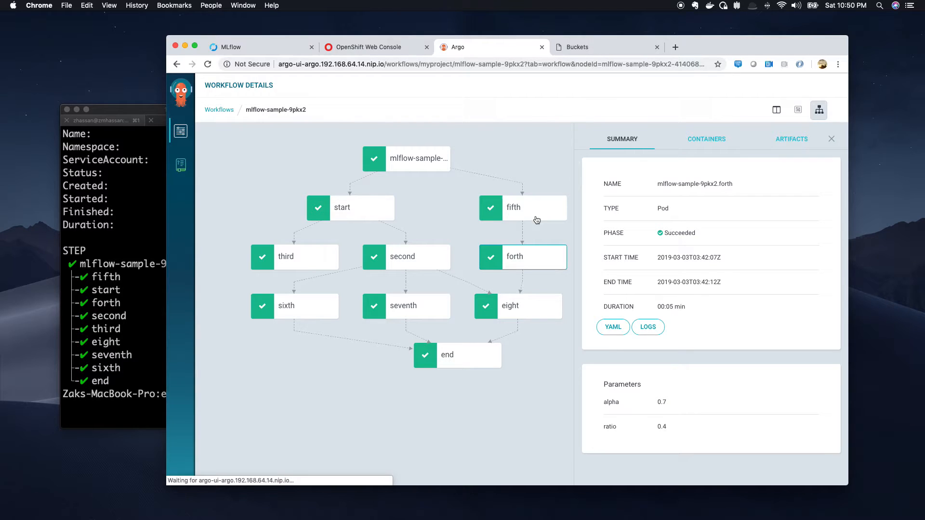
click(341, 207)
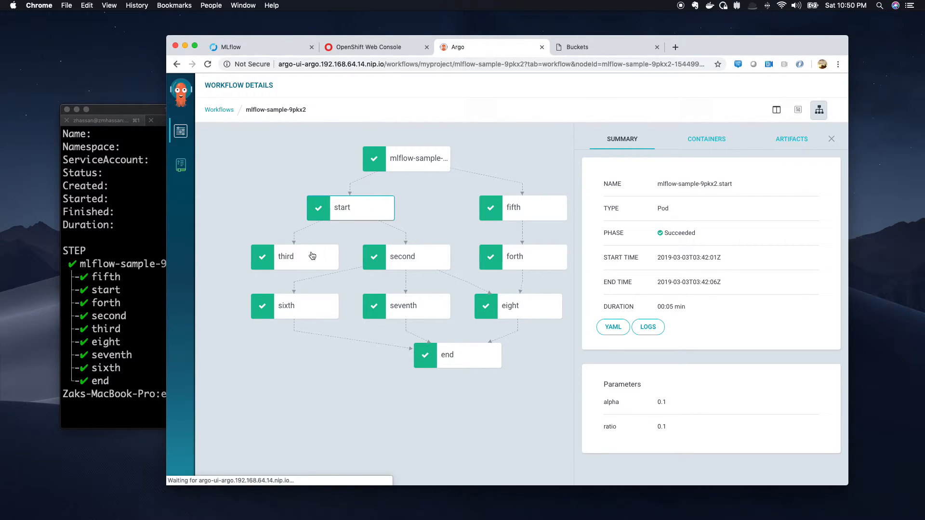
click(517, 305)
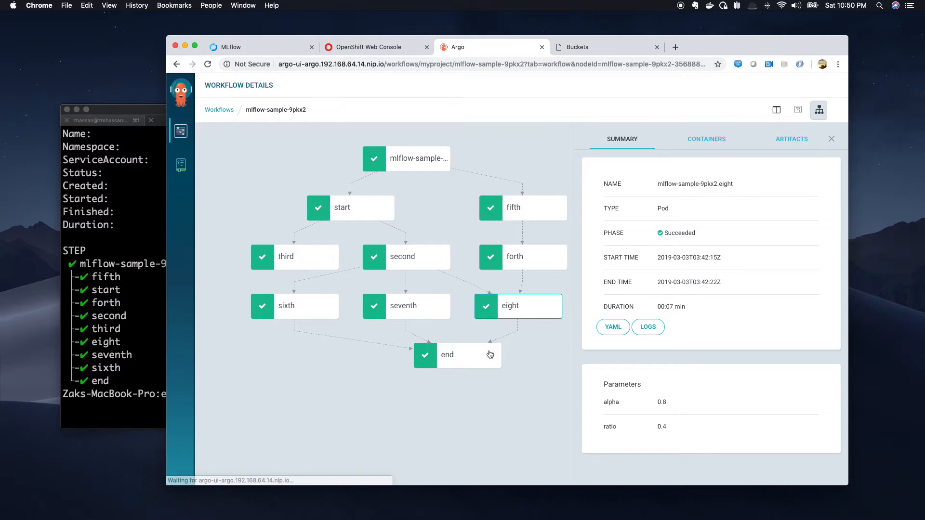
click(447, 354)
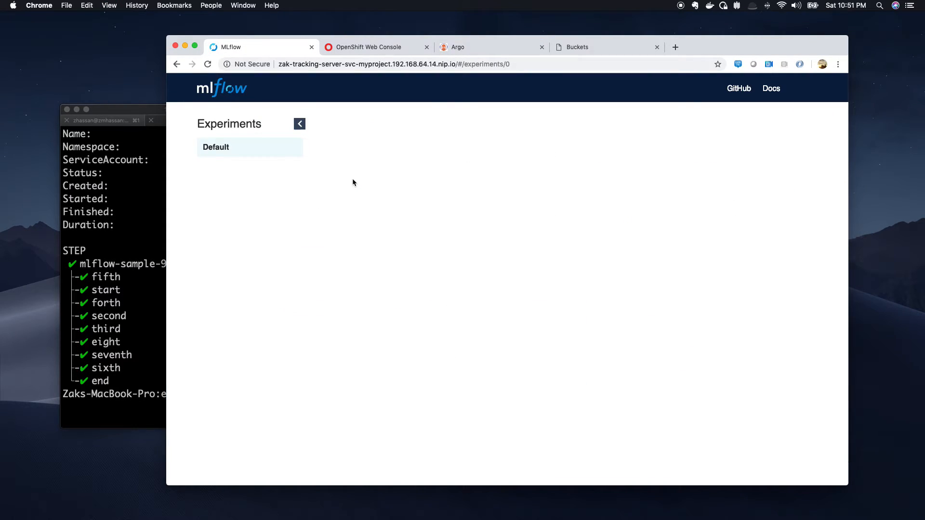
Show the newest run (alpha 0.7, ratio 0.4) with its metrics and expanded model artifact folder.
click(216, 147)
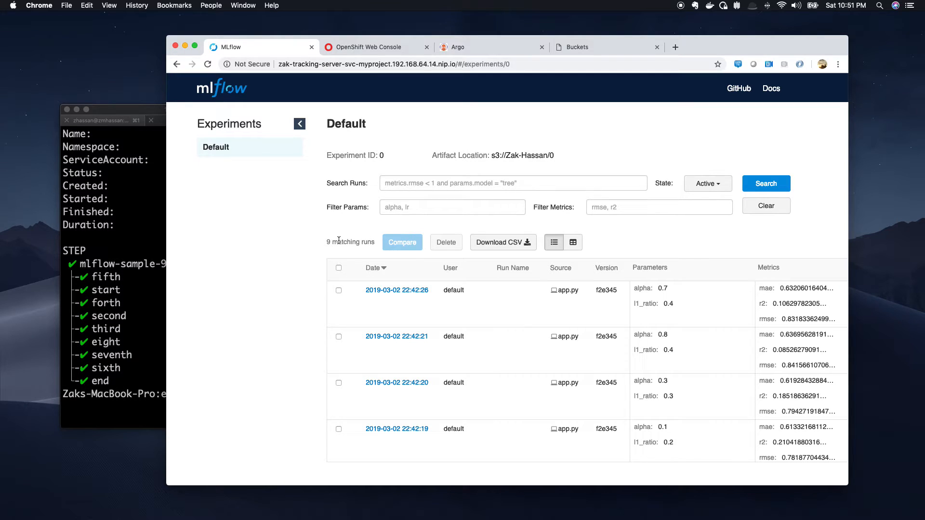
click(396, 290)
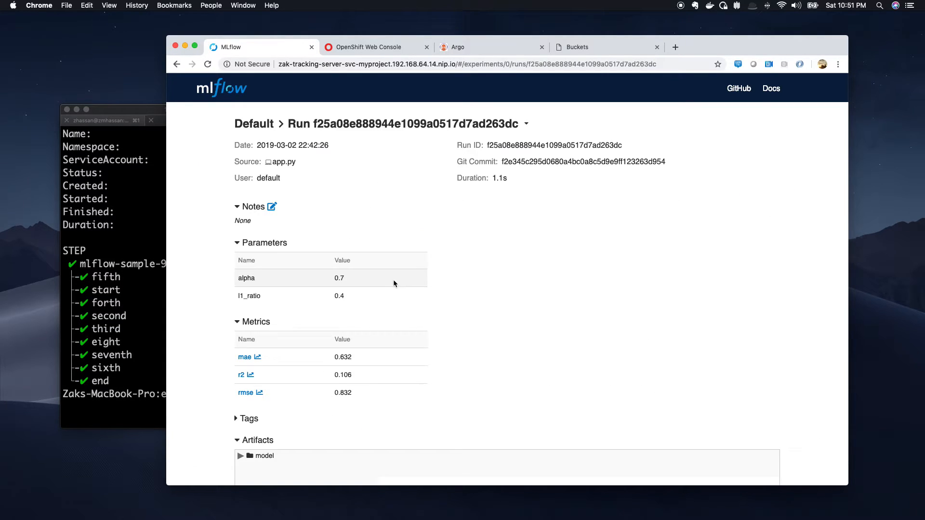
scroll(down, 3)
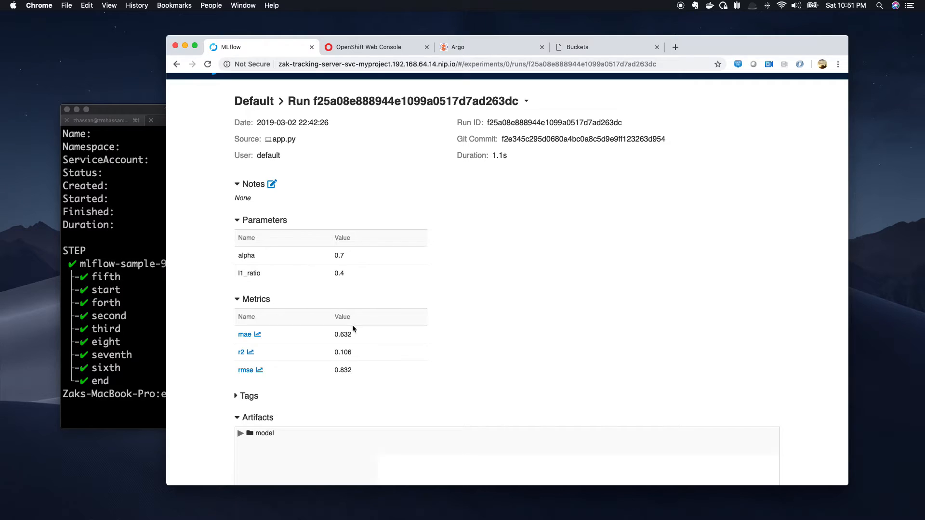
click(264, 432)
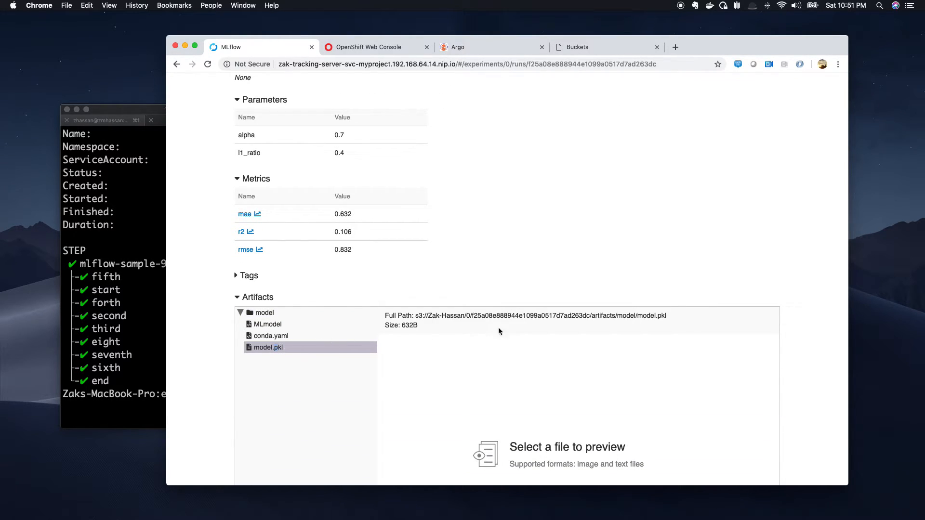
Preview conda.yaml and MLmodel, and glance at the completed training pods in OpenShift.
click(271, 335)
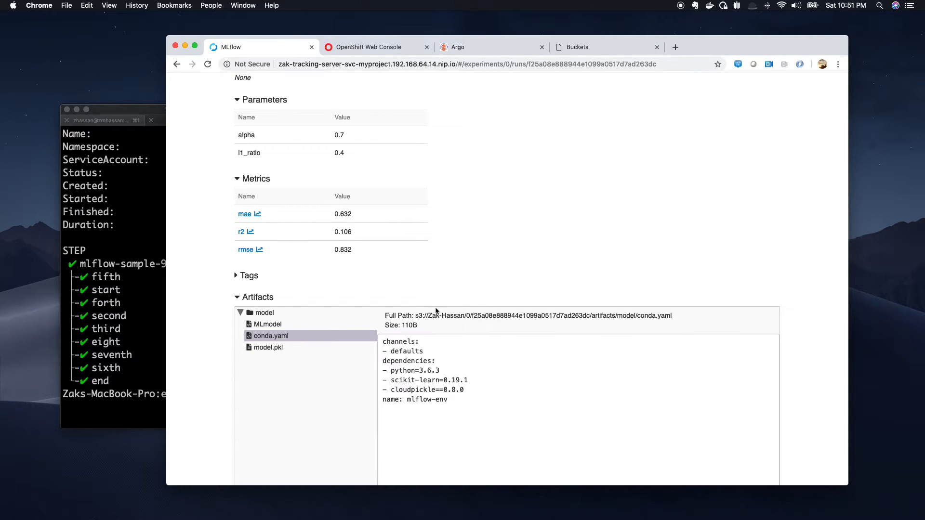
click(267, 324)
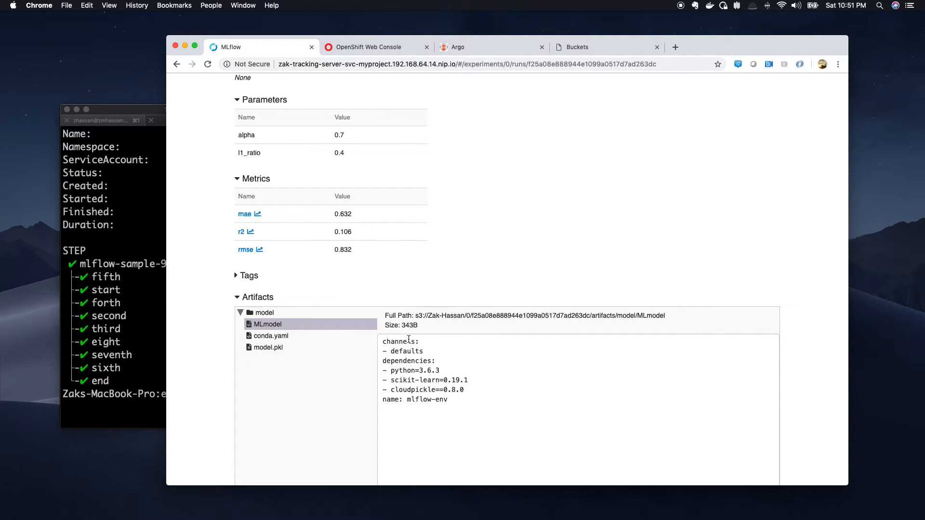
scroll(down, 3)
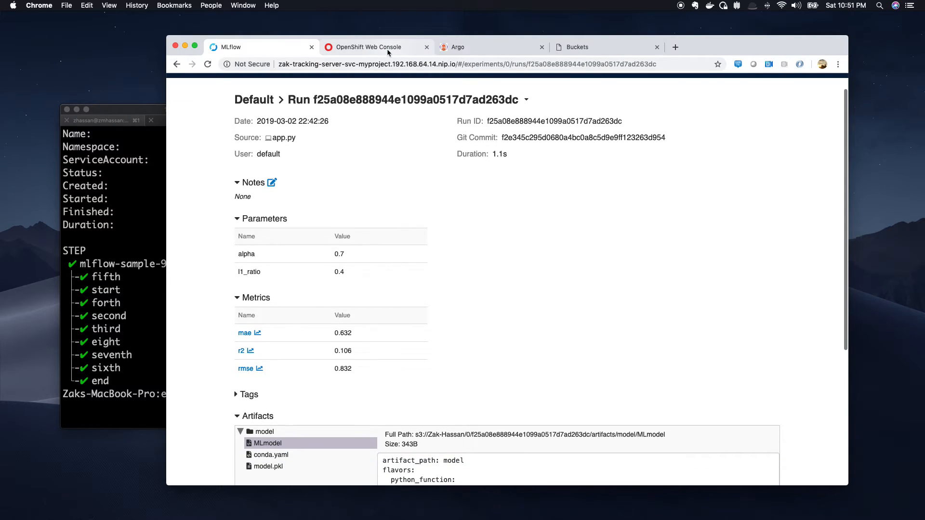
click(370, 47)
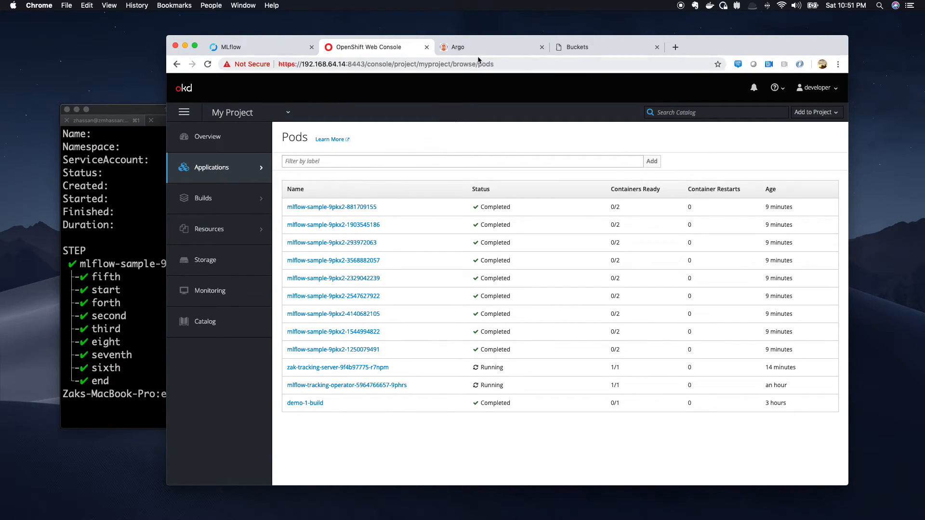
click(592, 47)
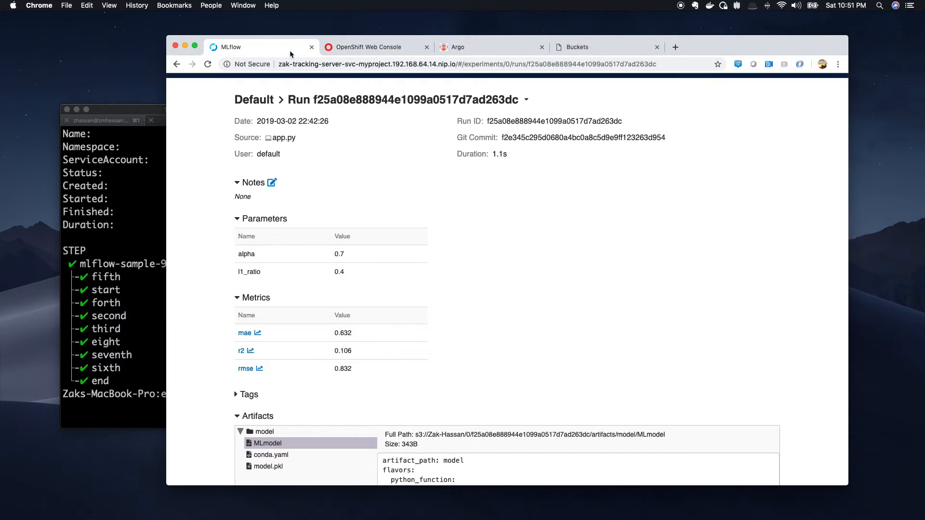
Select the run ID from the MLflow title and bring up the Ceph Nano bucket list.
drag(315, 99, 469, 100)
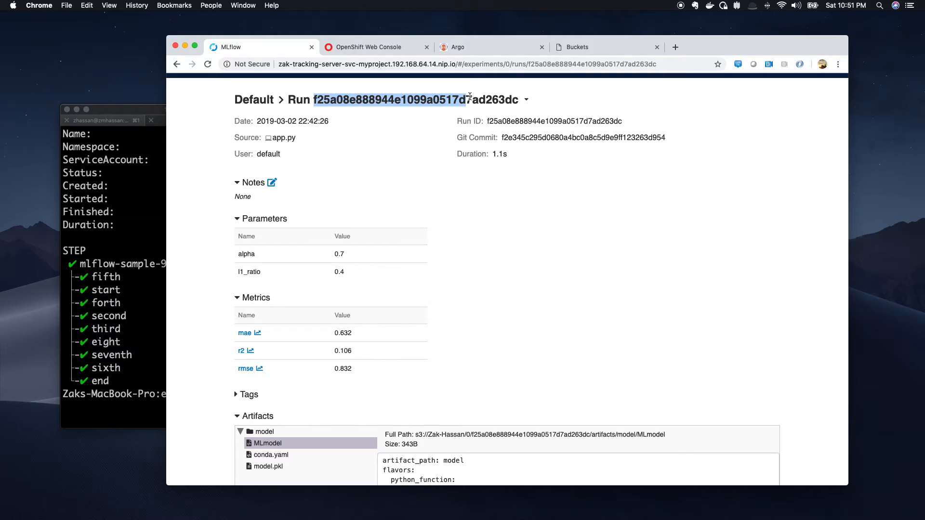
click(589, 47)
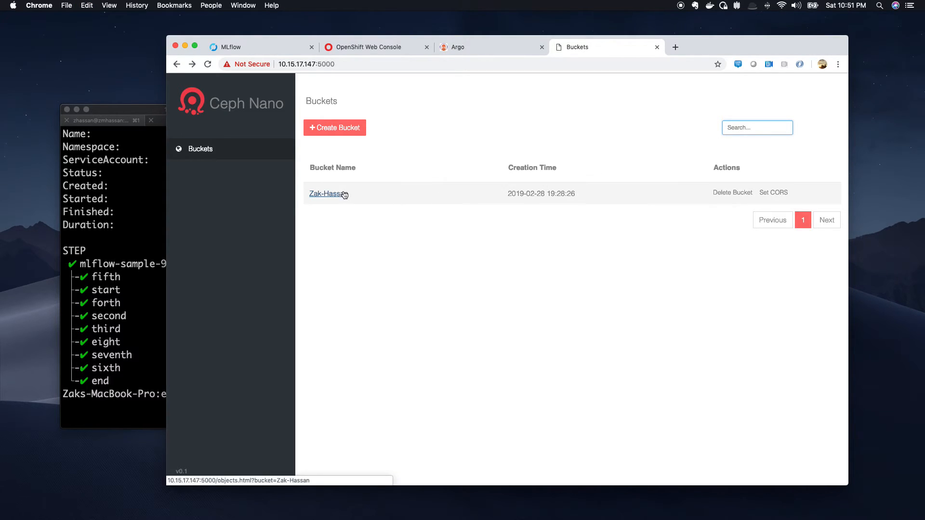
Browse the Zak-Hassan bucket to the run's model folder with MLmodel, conda.yaml and model.pkl, then return to Argo workflows.
click(324, 194)
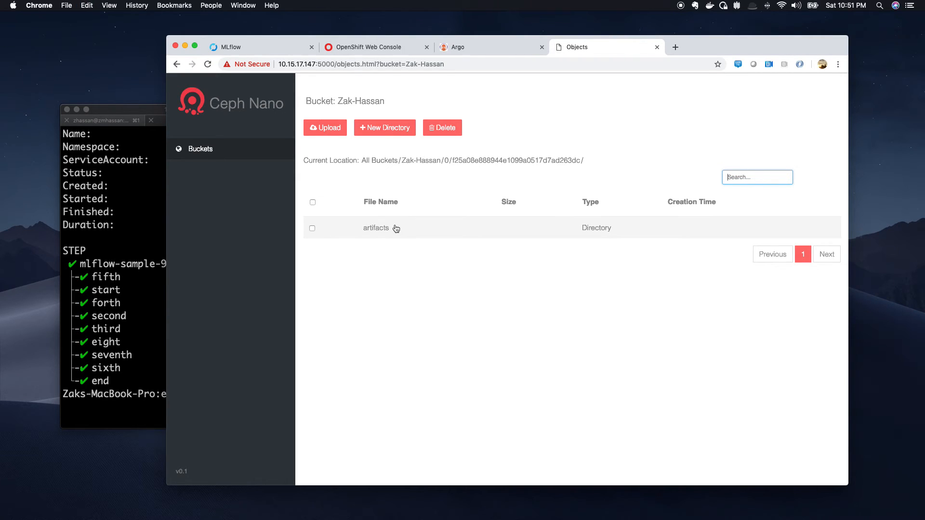
click(376, 227)
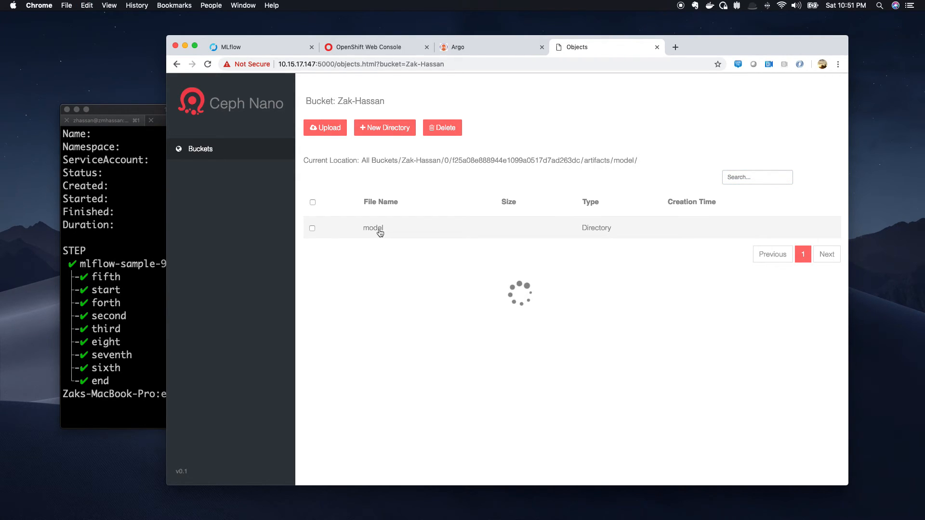
click(373, 227)
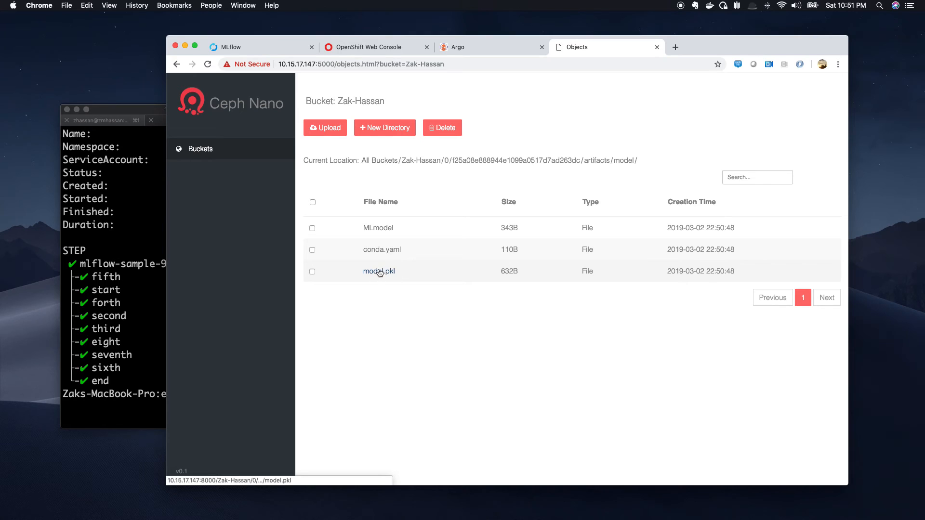
mouse_move(382, 249)
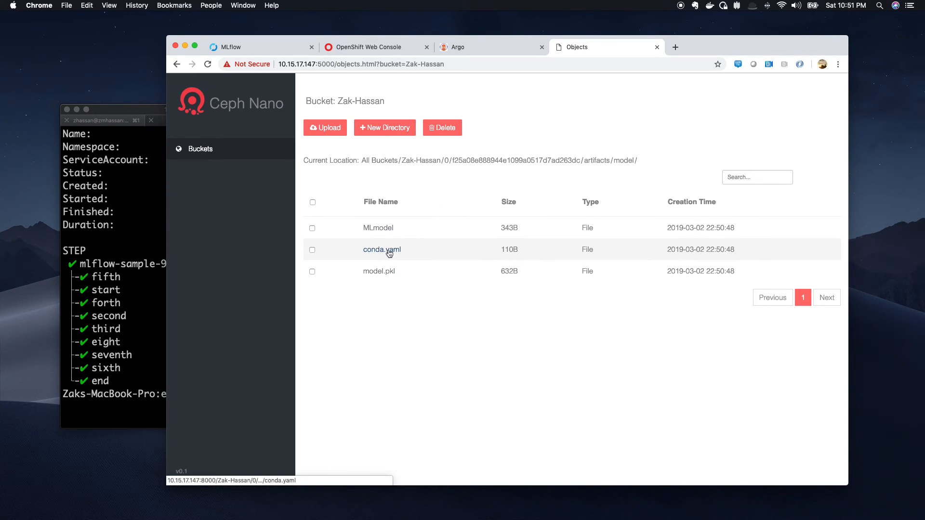
mouse_move(558, 104)
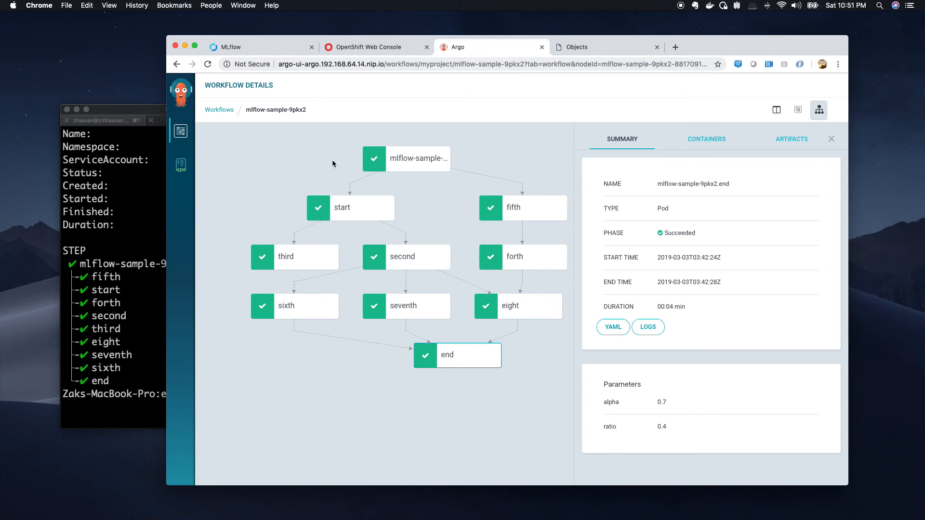
click(219, 109)
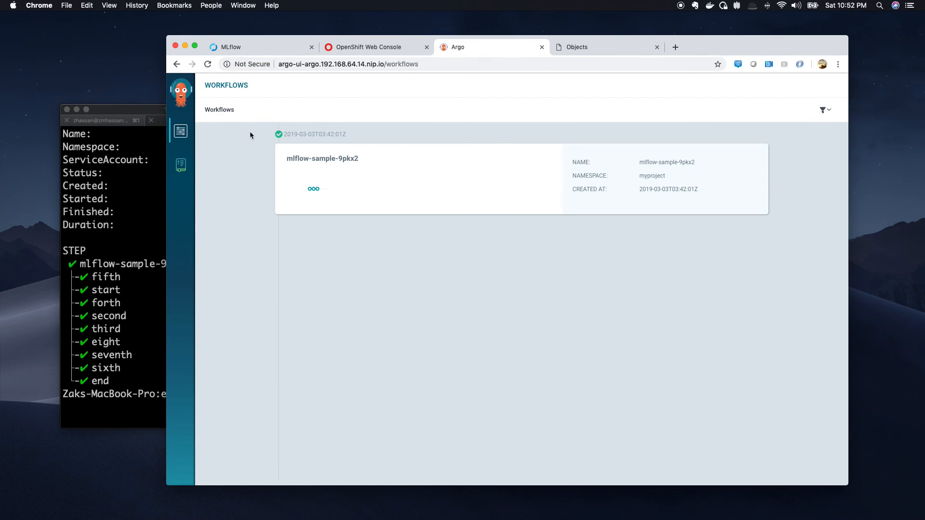